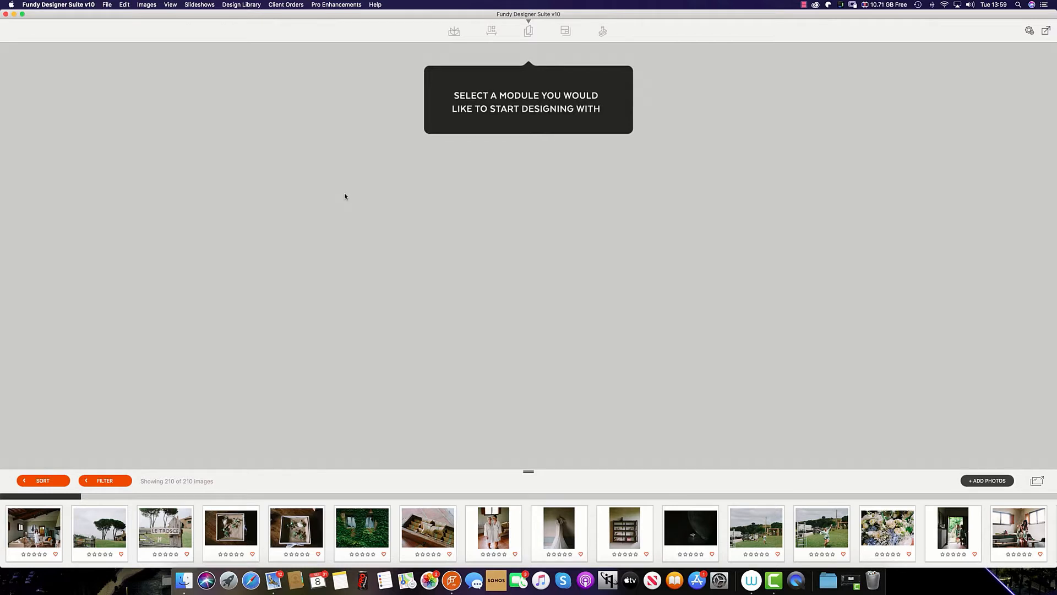
# - Start a new Album Builder subproject from the File menu to reach Album Options
pyautogui.click(456, 31)
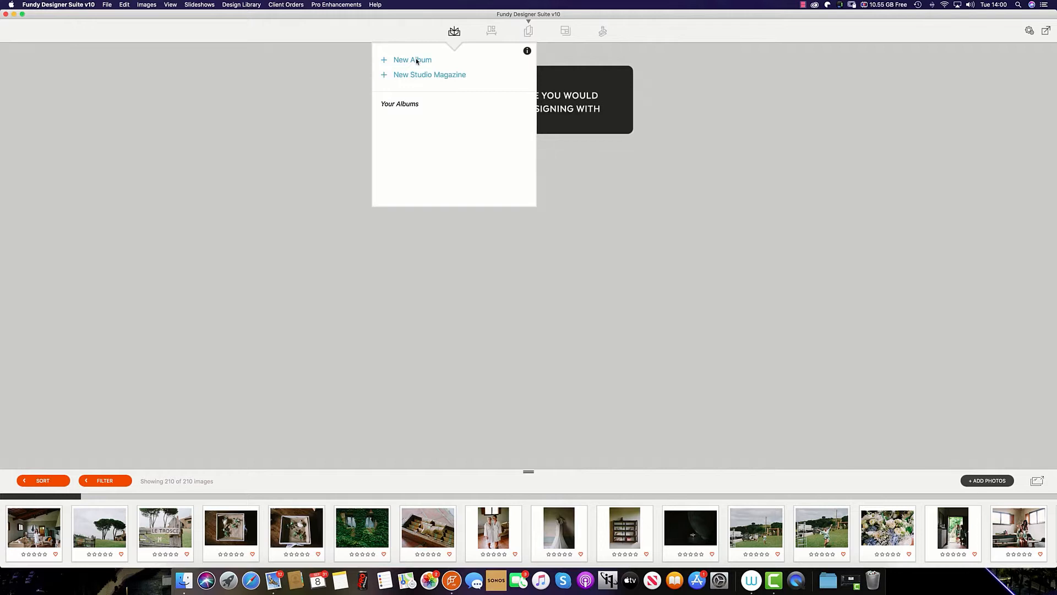
pyautogui.click(106, 5)
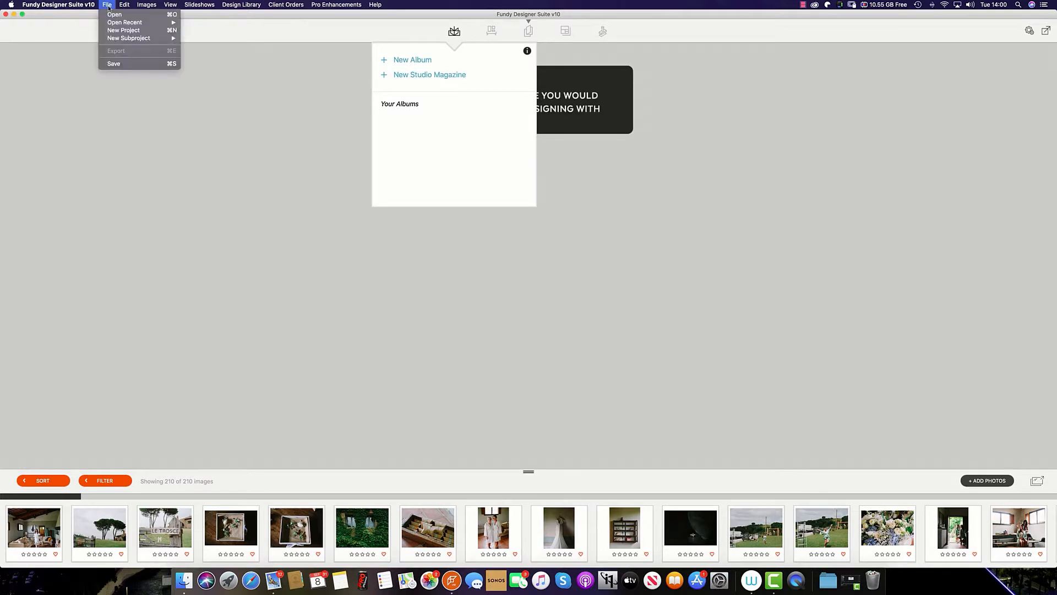
pyautogui.moveTo(129, 38)
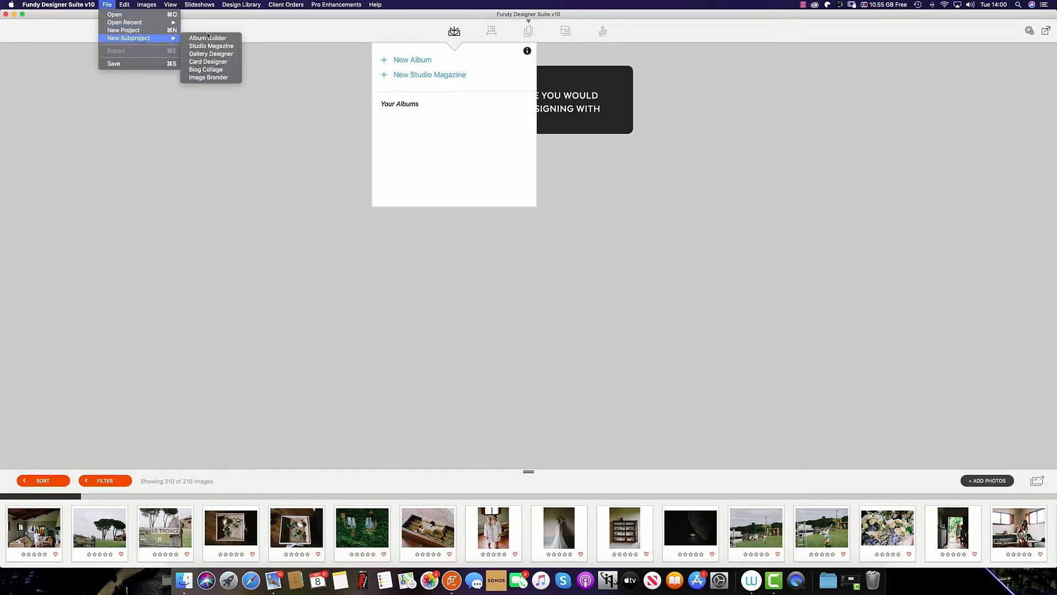
pyautogui.click(208, 38)
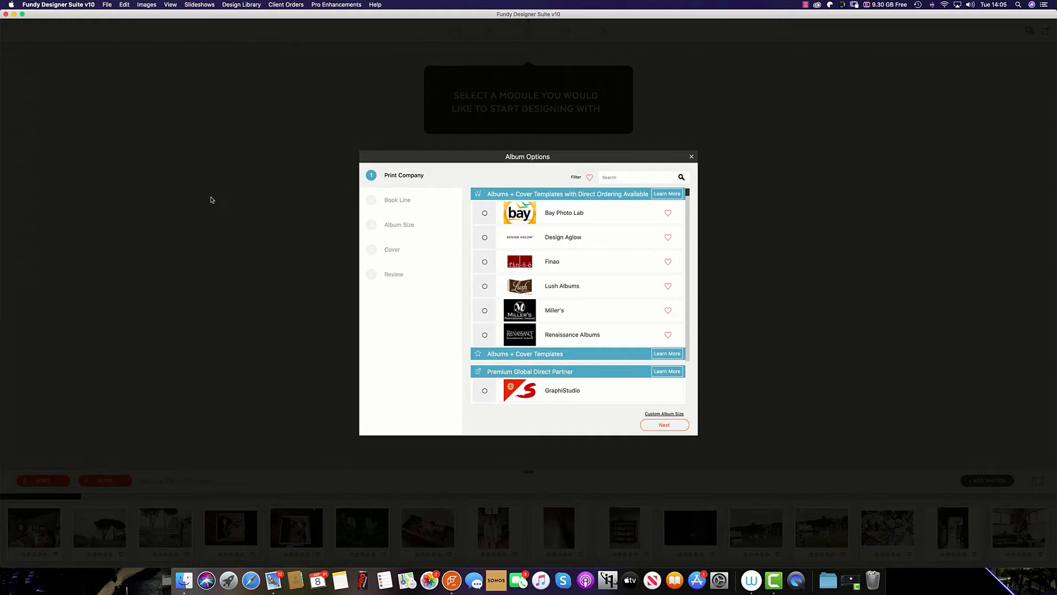
pyautogui.moveTo(662, 405)
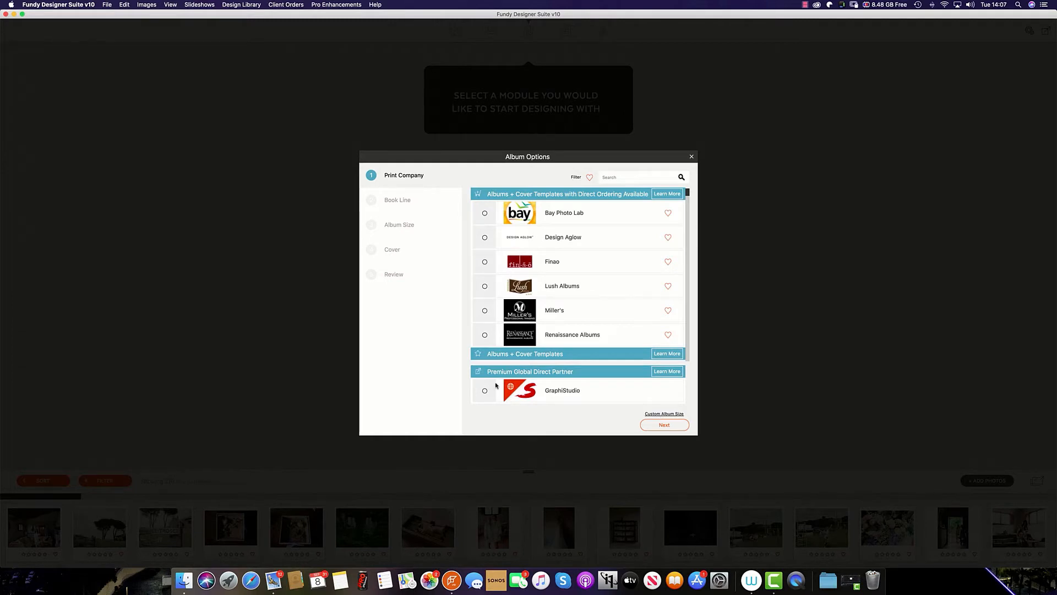
pyautogui.moveTo(497, 295)
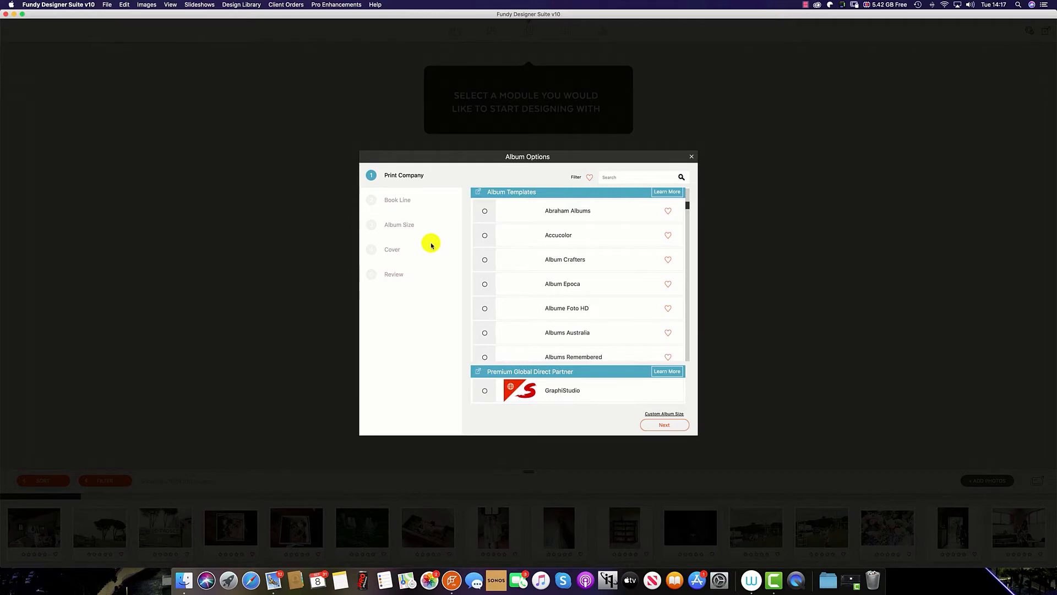
pyautogui.moveTo(555, 253)
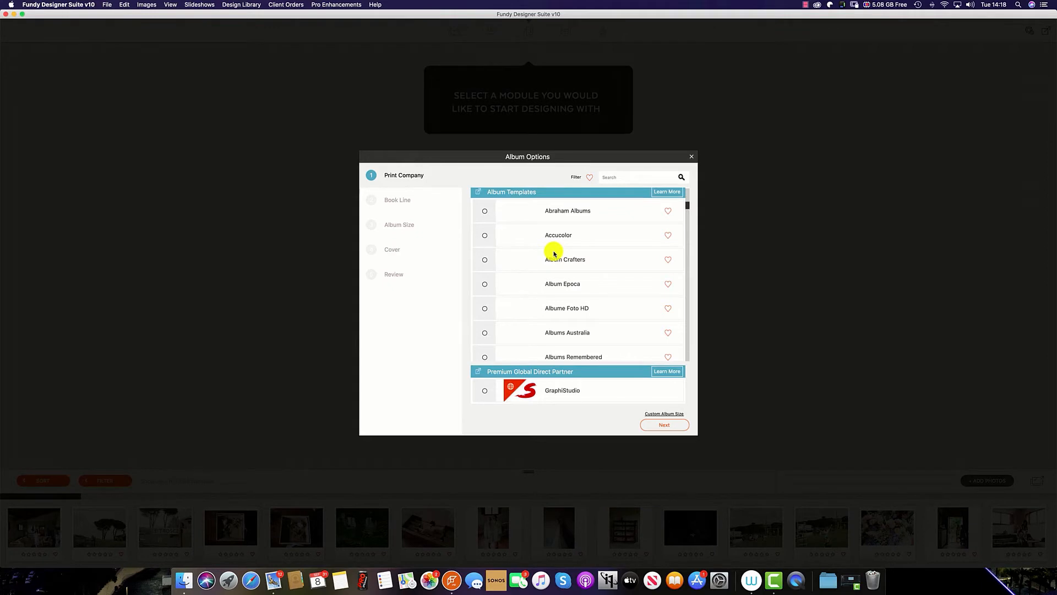
pyautogui.moveTo(627, 189)
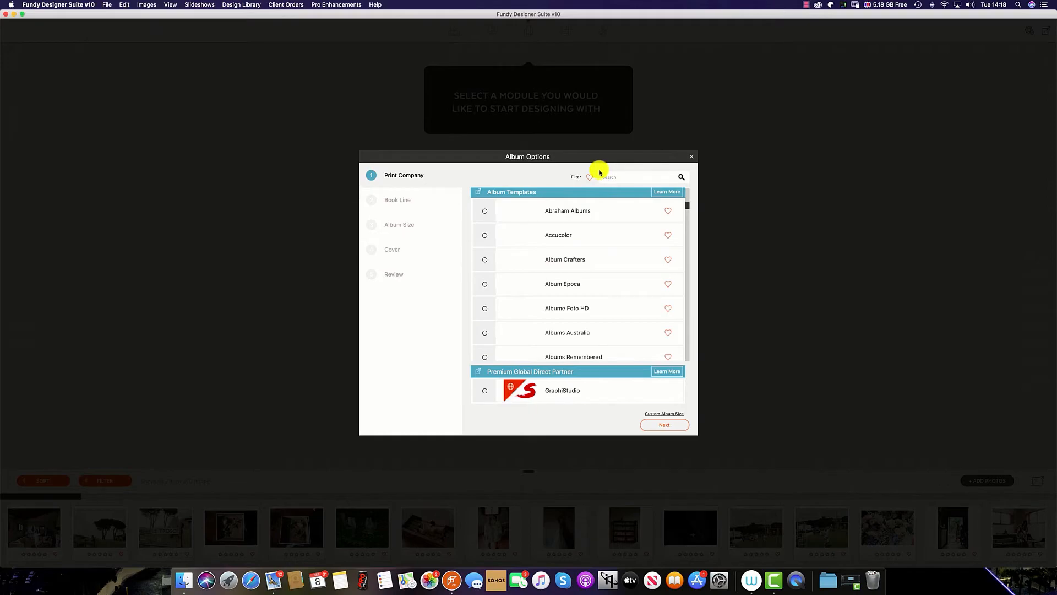
pyautogui.moveTo(358, 400)
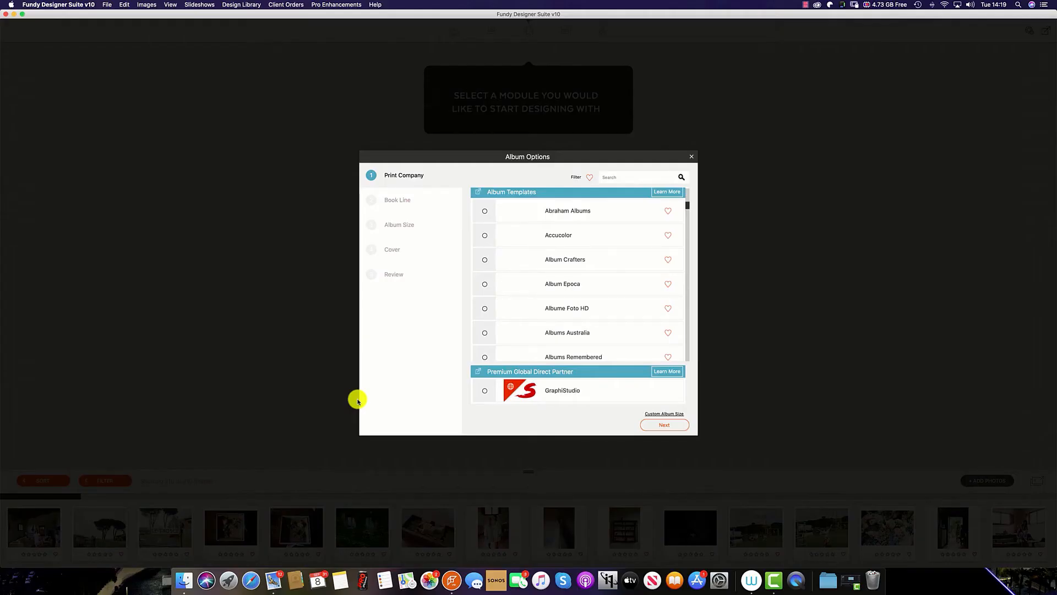
# - Select the GraphiStudio radio button in the Print Company list
pyautogui.click(484, 391)
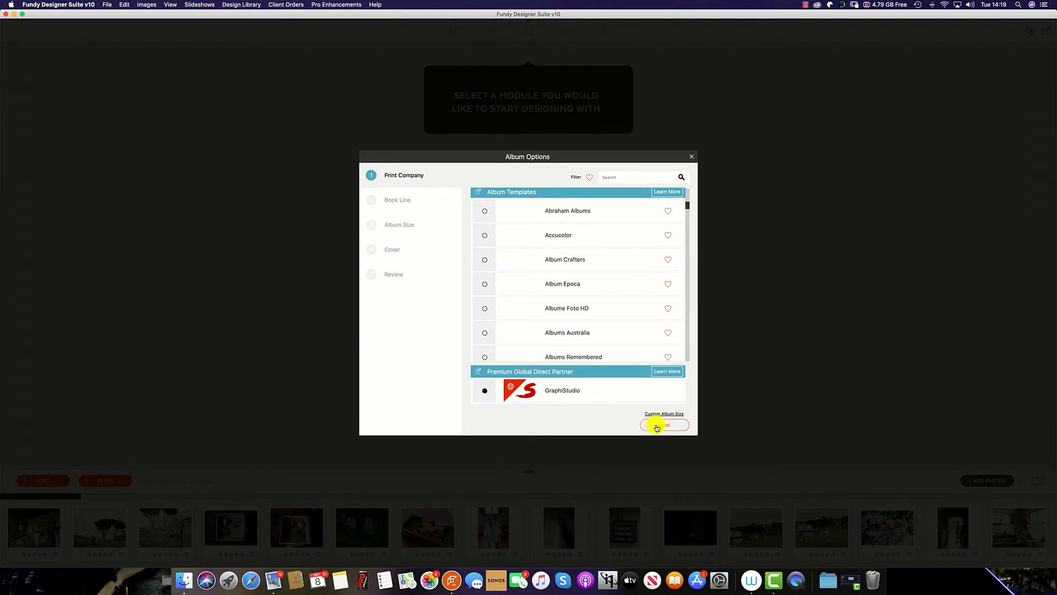
# - Pick Young Book - Europe, the Young Book 35x25 size and Basic Cover, reaching Review
pyautogui.click(664, 425)
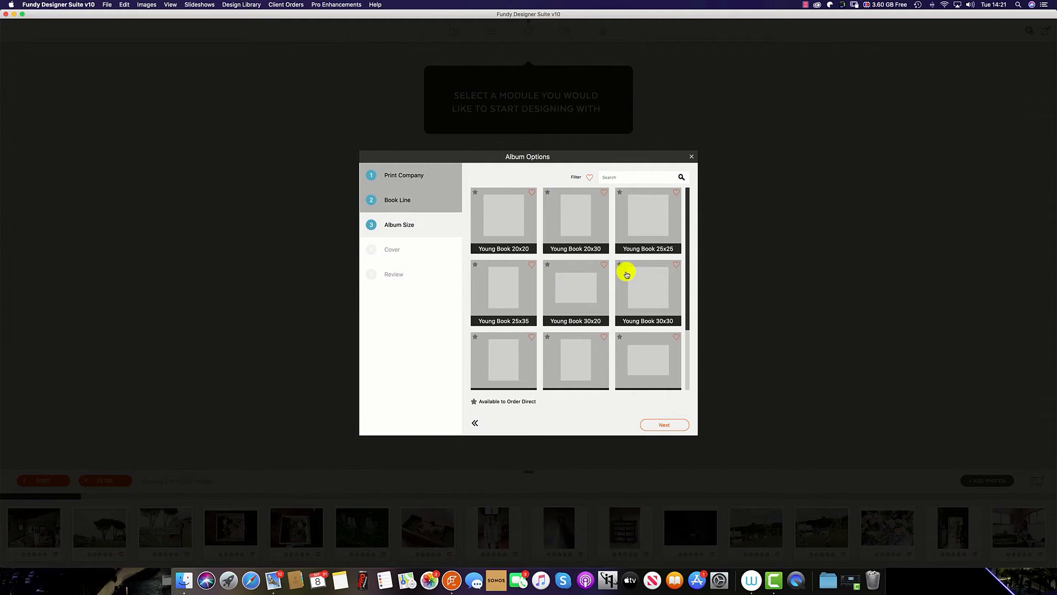
pyautogui.scroll(-3)
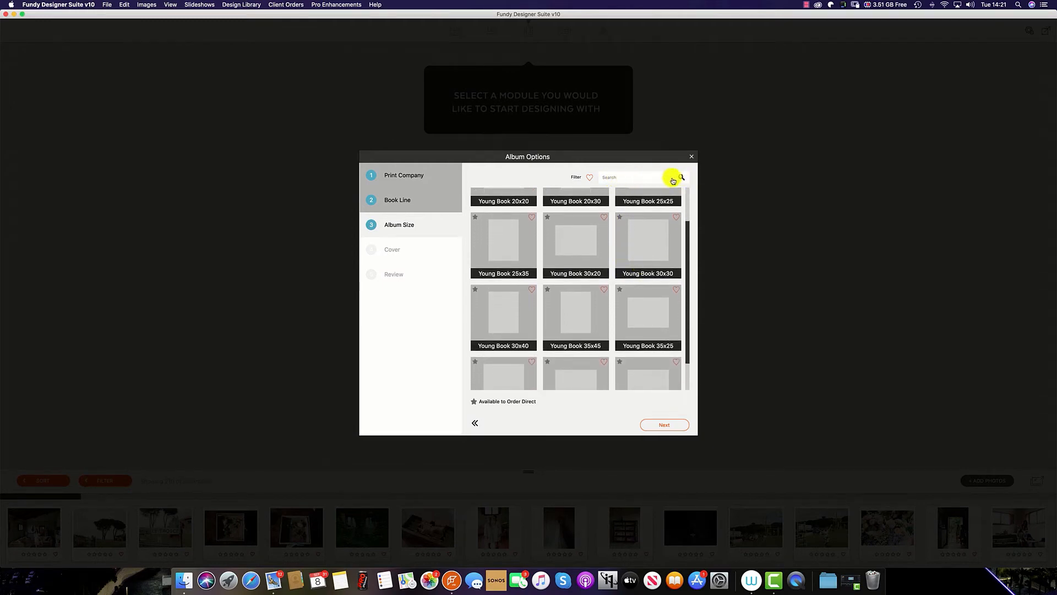
pyautogui.click(664, 424)
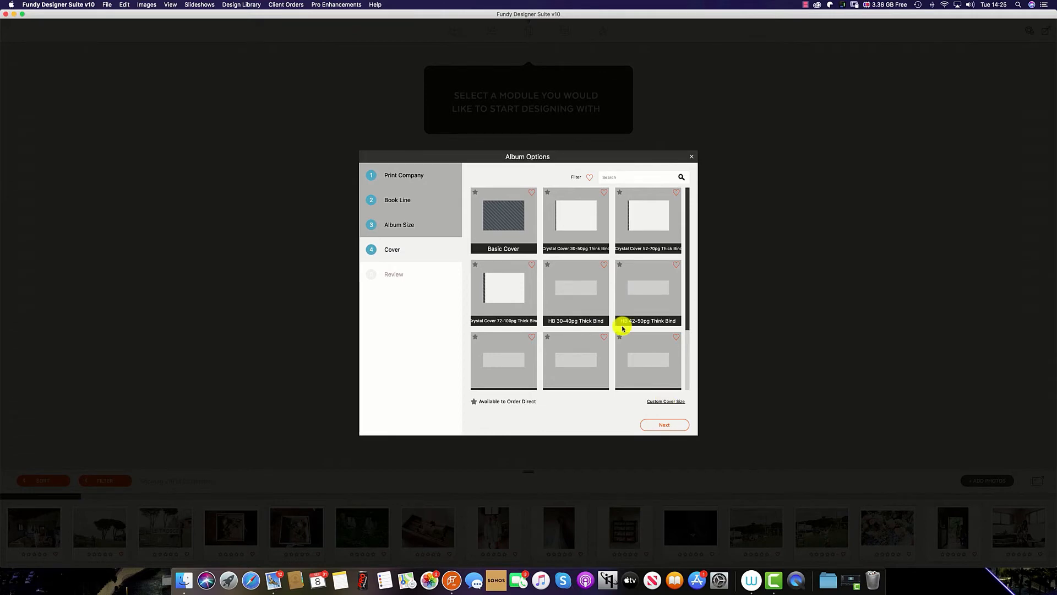
pyautogui.click(664, 425)
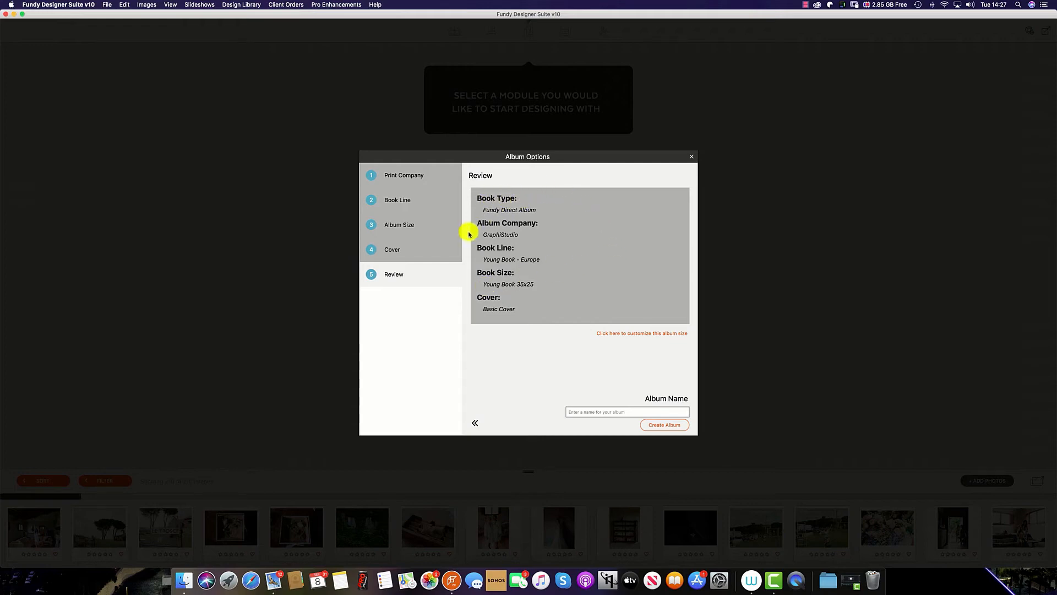
pyautogui.moveTo(519, 256)
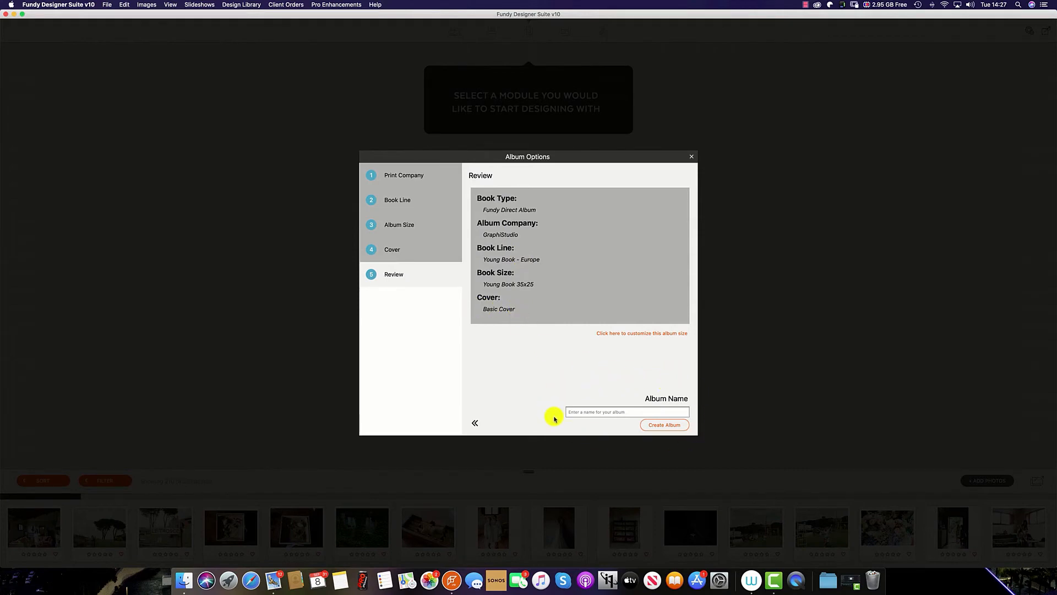
# - Enter 'GRACE AND CHRIS' as the album name and create the album
pyautogui.click(628, 412)
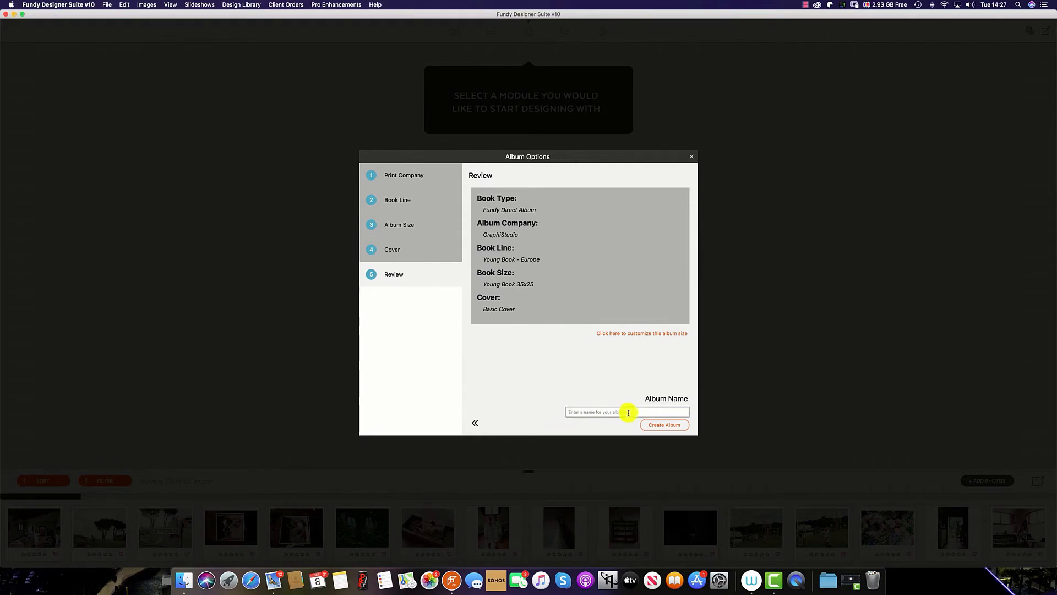
pyautogui.click(664, 425)
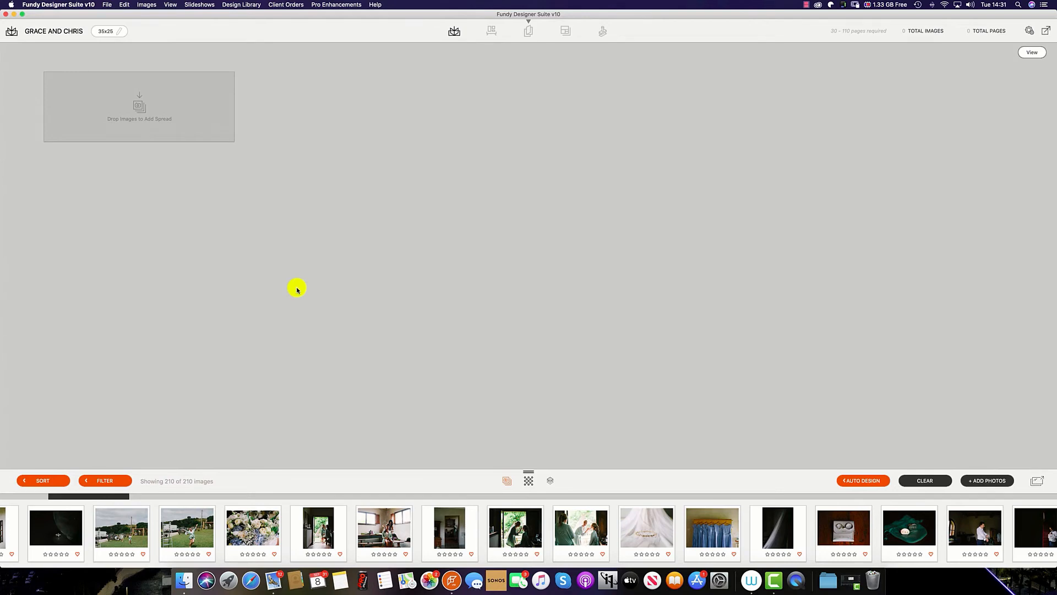
pyautogui.moveTo(148, 87)
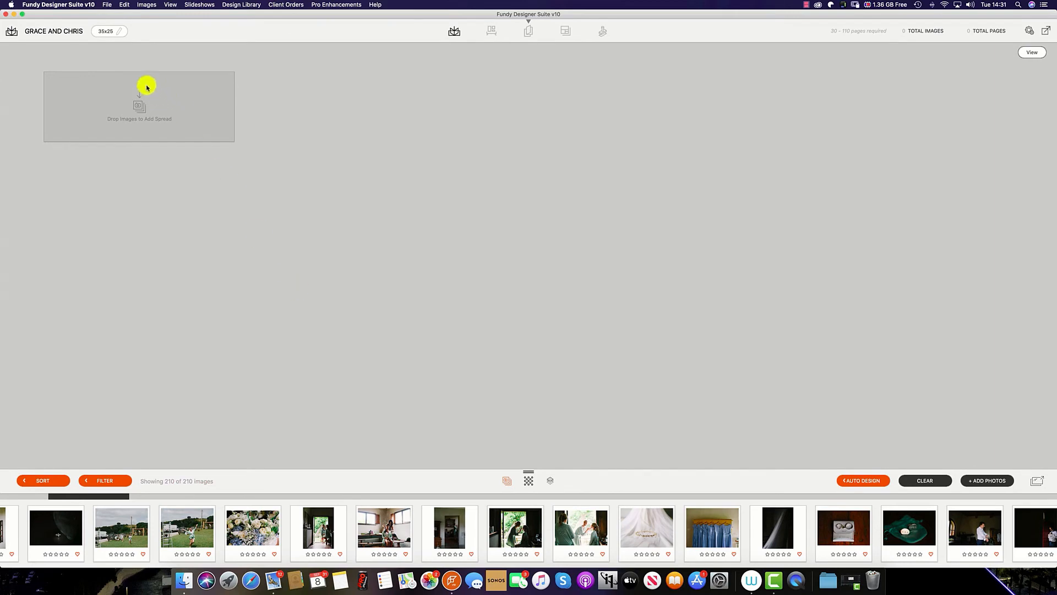
# - Reopen Album Options from the album name and size header above the workspace
pyautogui.click(122, 31)
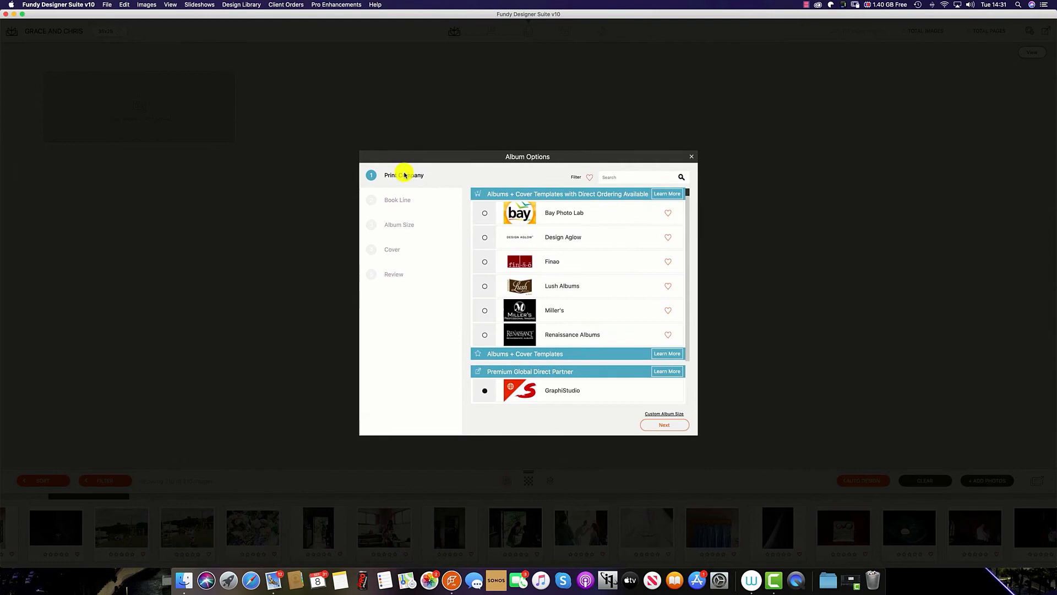
# - Advance past the Print Company and Book Line steps, then return to album size choices
pyautogui.click(664, 424)
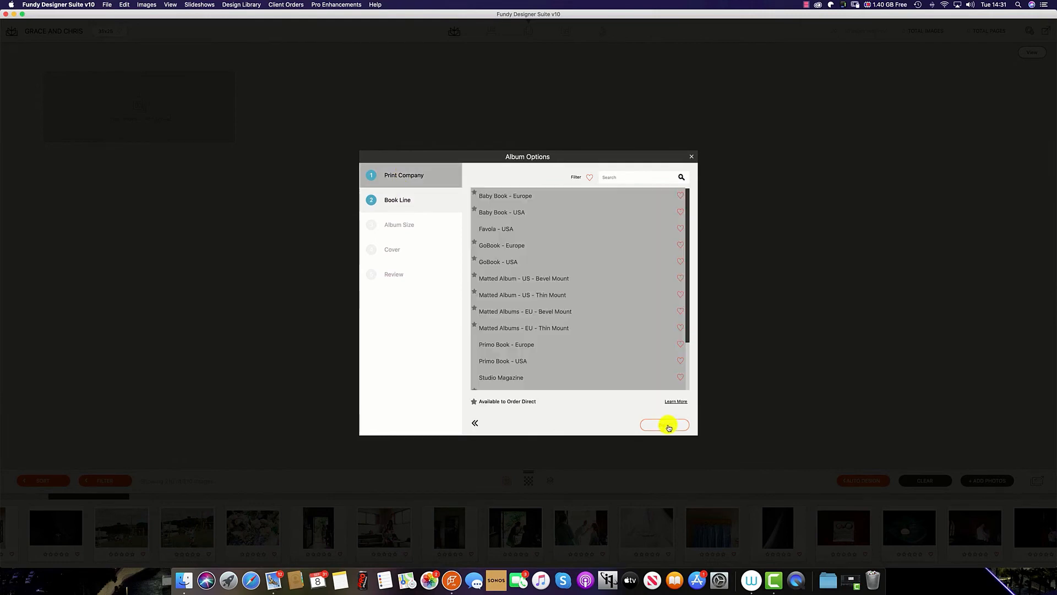
pyautogui.click(666, 424)
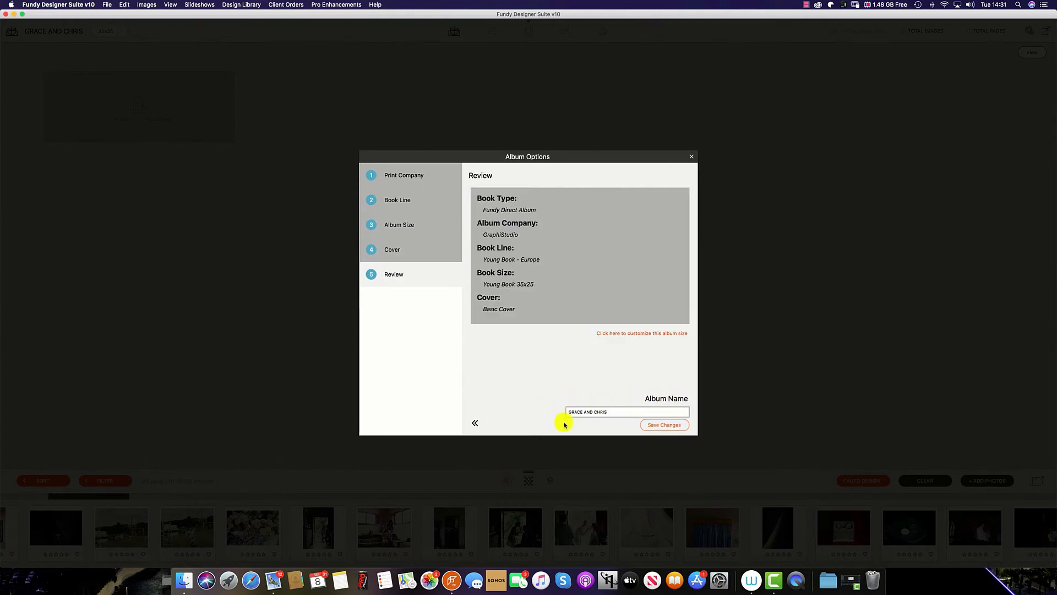
pyautogui.click(398, 224)
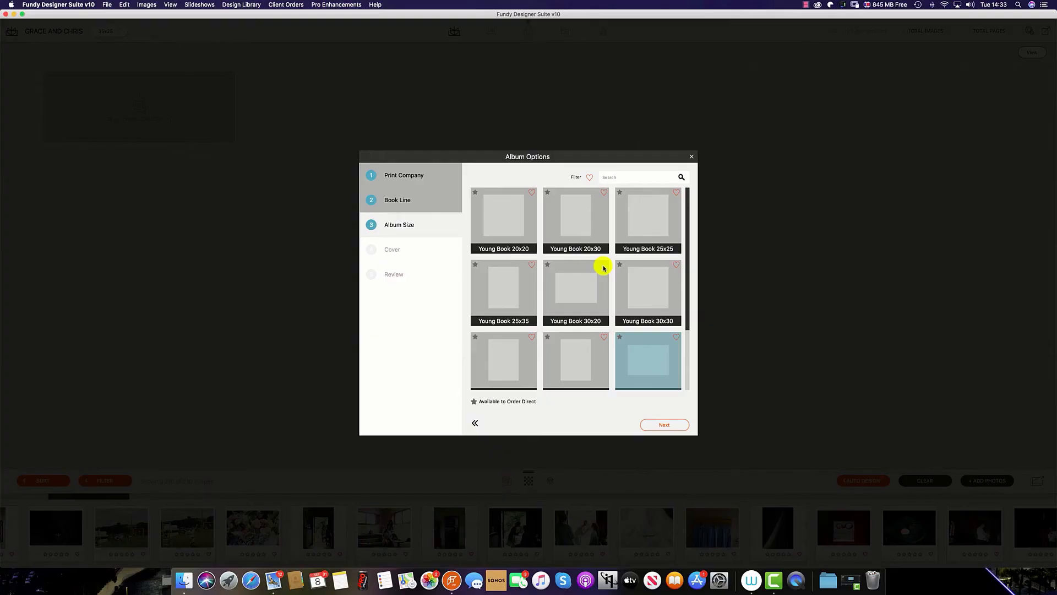
pyautogui.moveTo(479, 264)
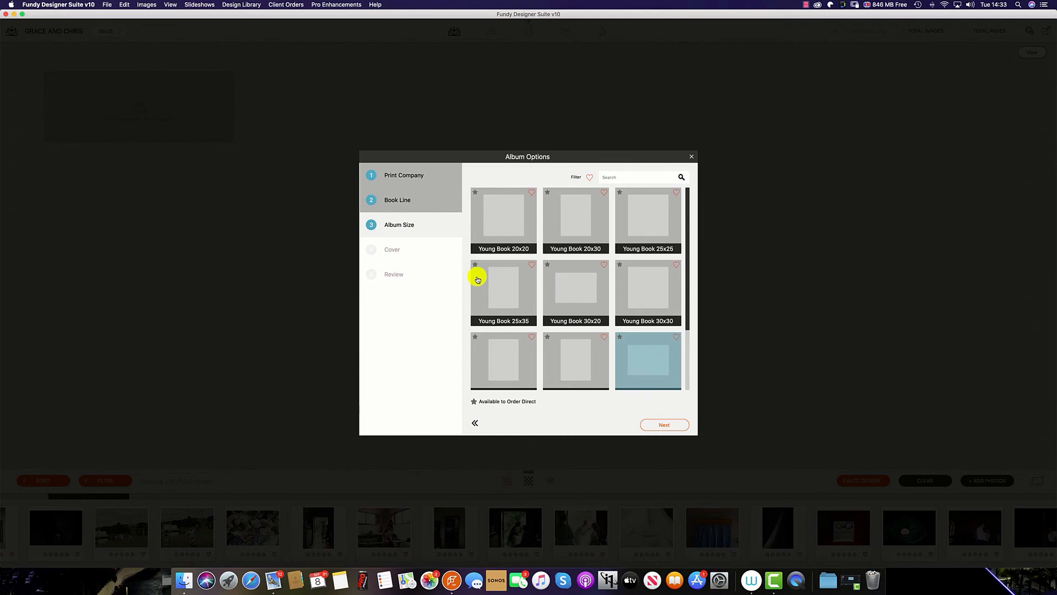
pyautogui.moveTo(600, 315)
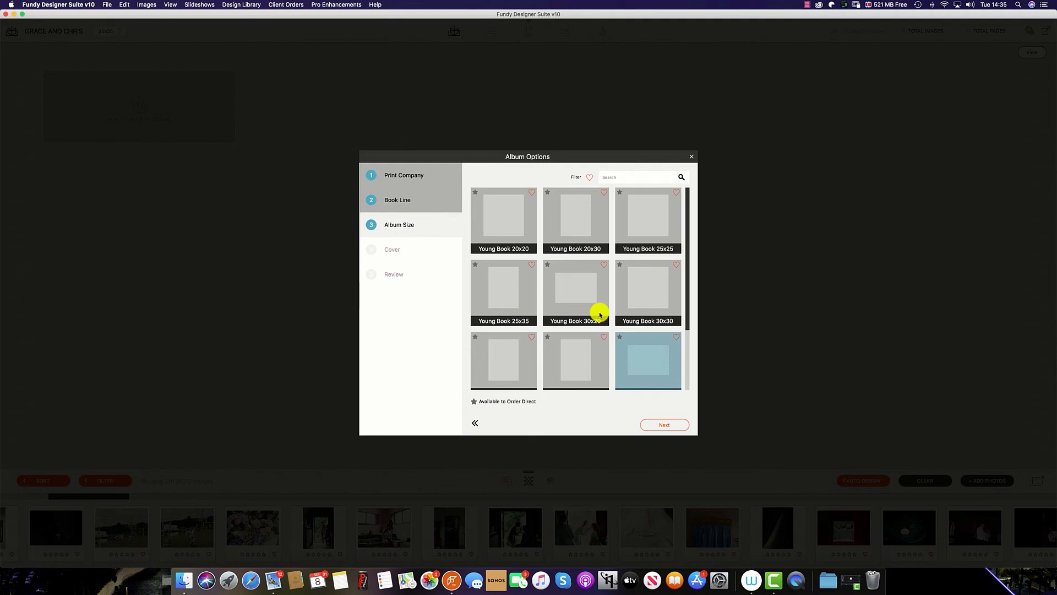
# - Return Album Options to its first step, with GraphiStudio still selected
pyautogui.click(404, 175)
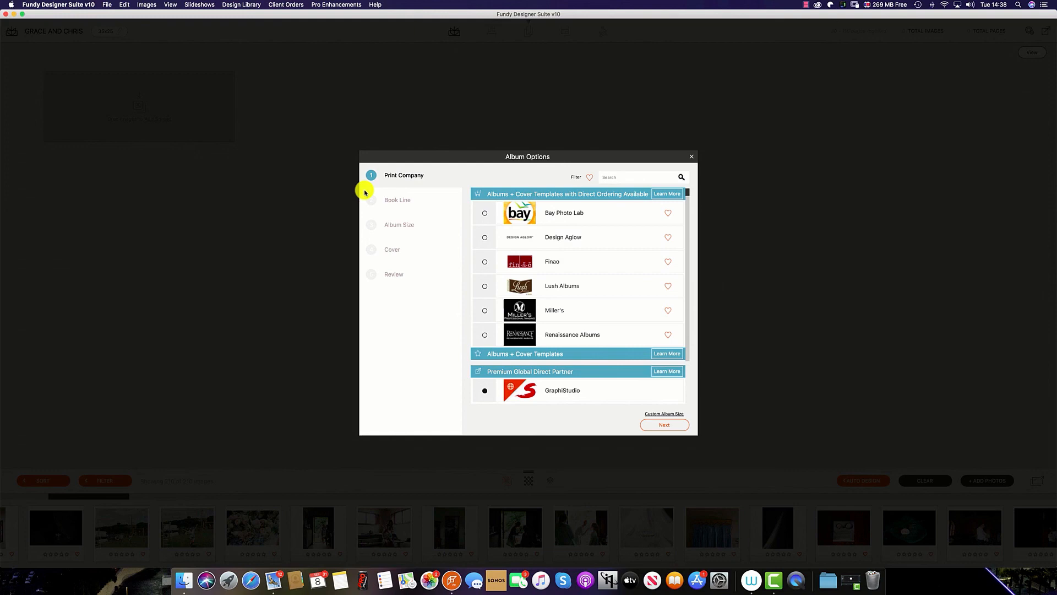
pyautogui.moveTo(613, 338)
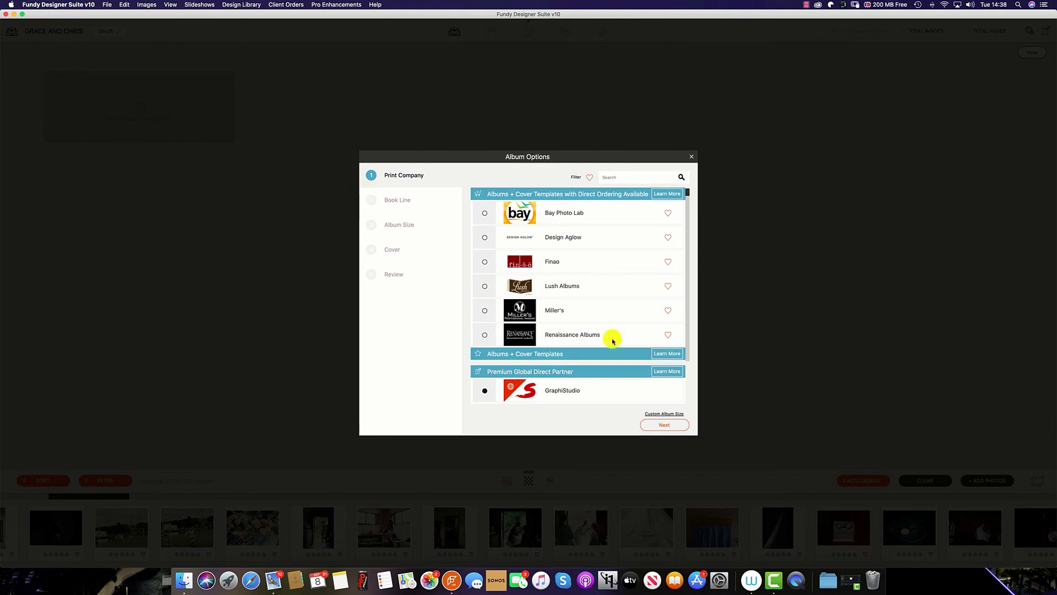
# - Heart Renaissance Albums as a favourite lab and Young Book - Europe as a favourite line
pyautogui.click(668, 334)
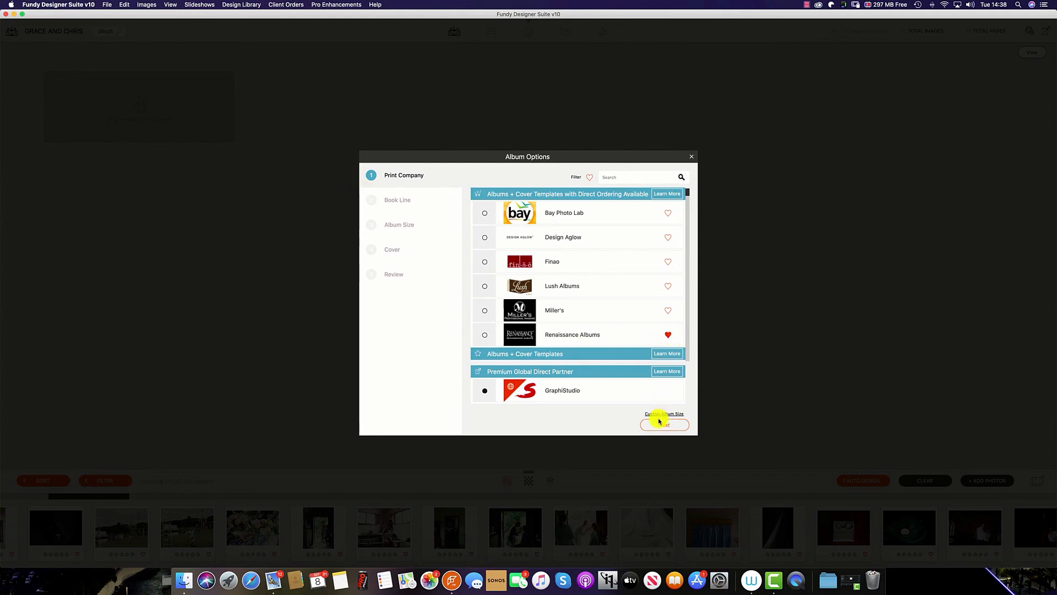
pyautogui.click(665, 424)
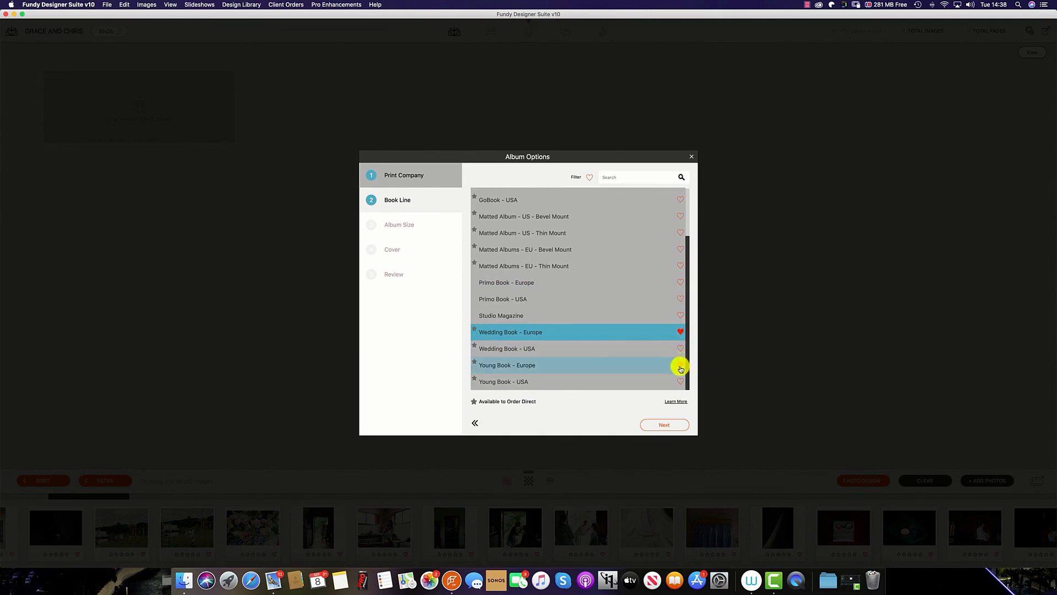
pyautogui.click(680, 365)
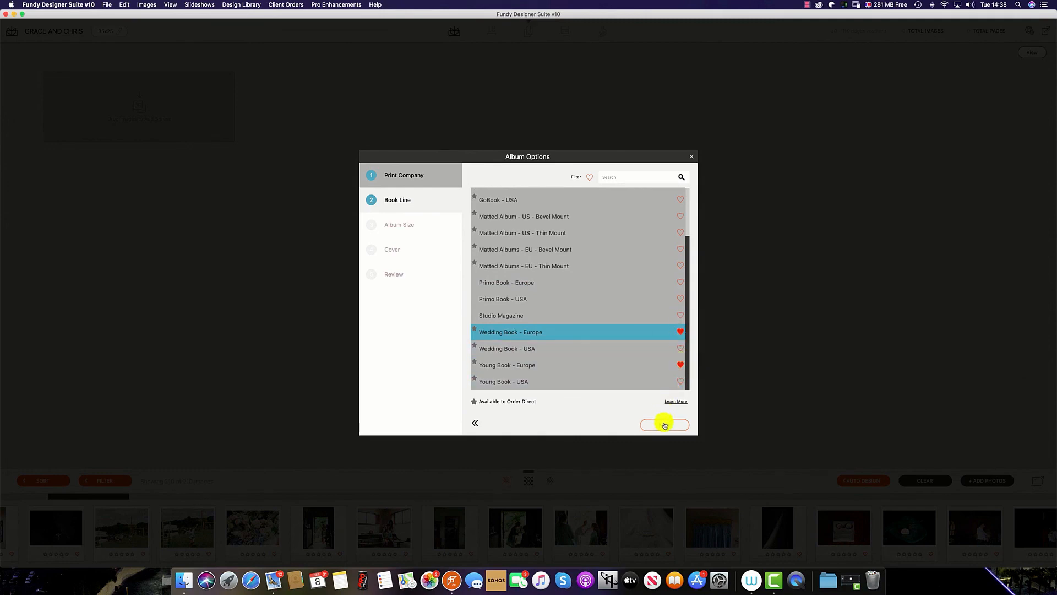